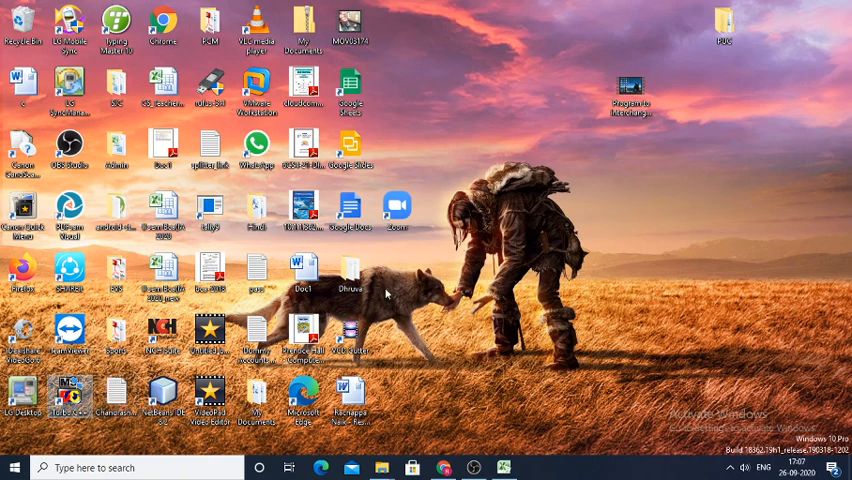
mouse_move(483, 294)
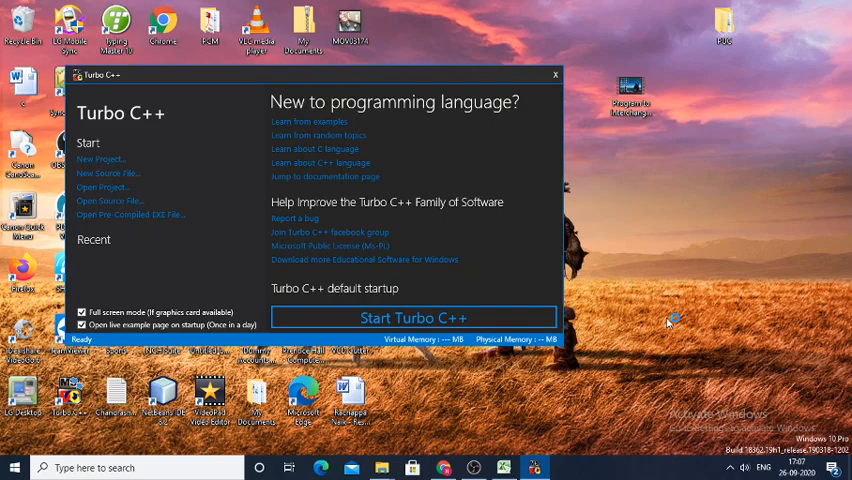
- Launch Turbo C++ and create a new blank source file, NONAME00.CPP
left_click(414, 317)
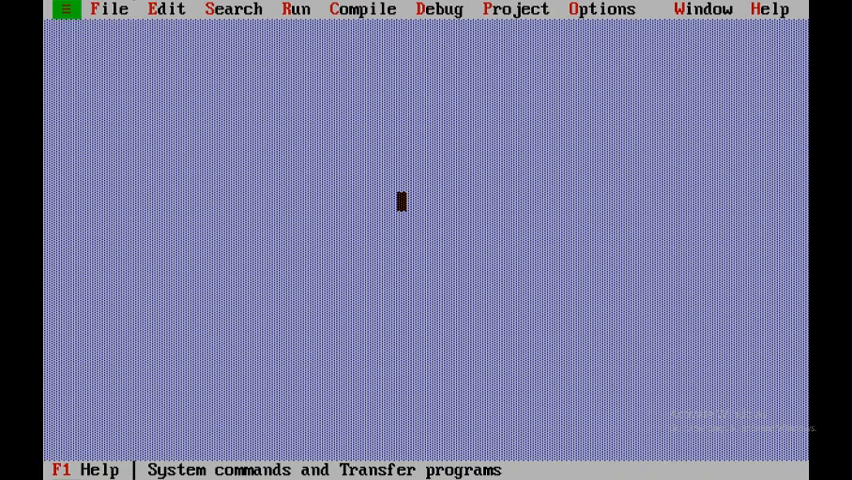
left_click(110, 9)
type("/*")
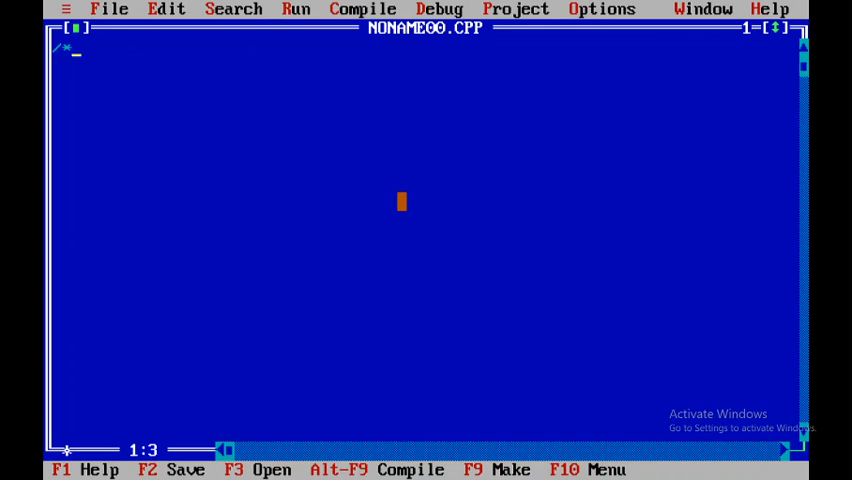
- Type the comment 'Write a c++ Program to interchange the values of two variables without using third variable'
type("W")
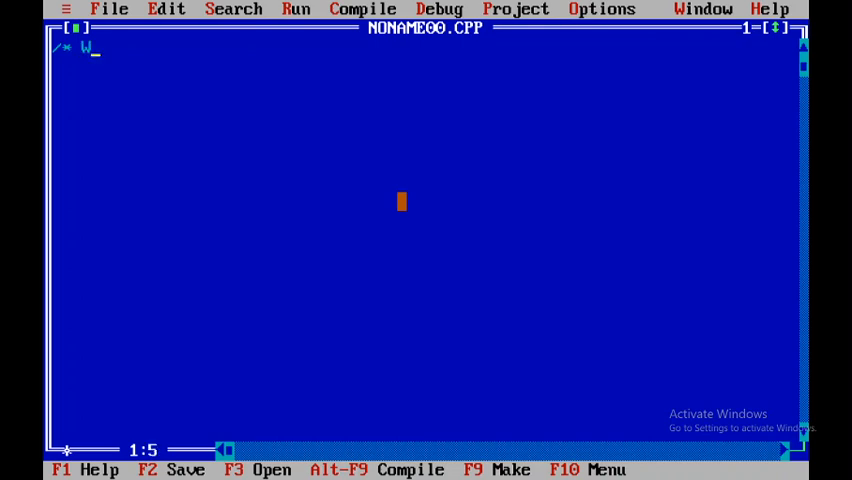
type("rite")
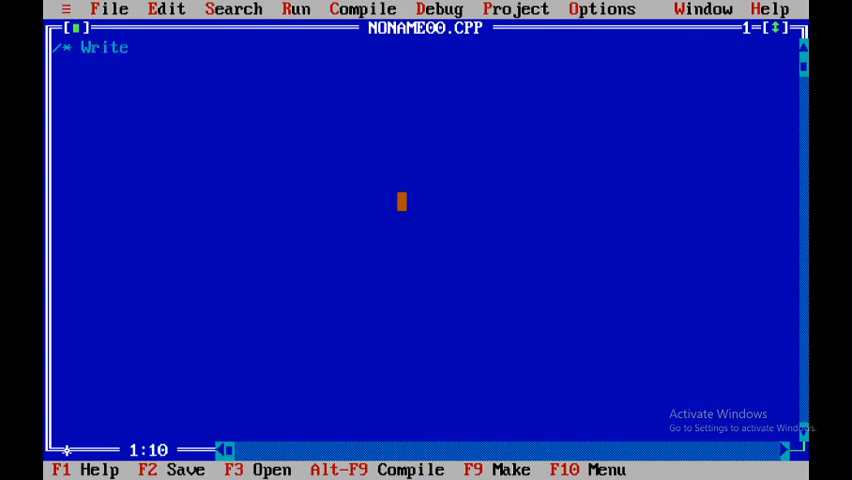
type("a c++")
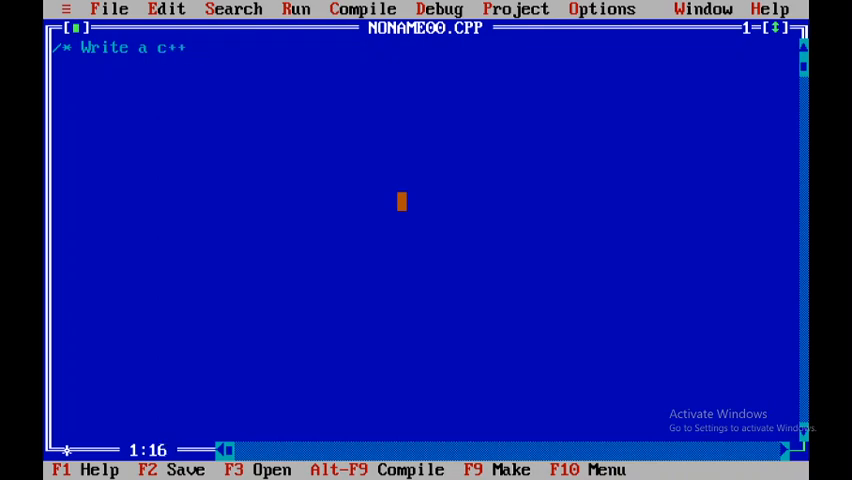
type("Prog")
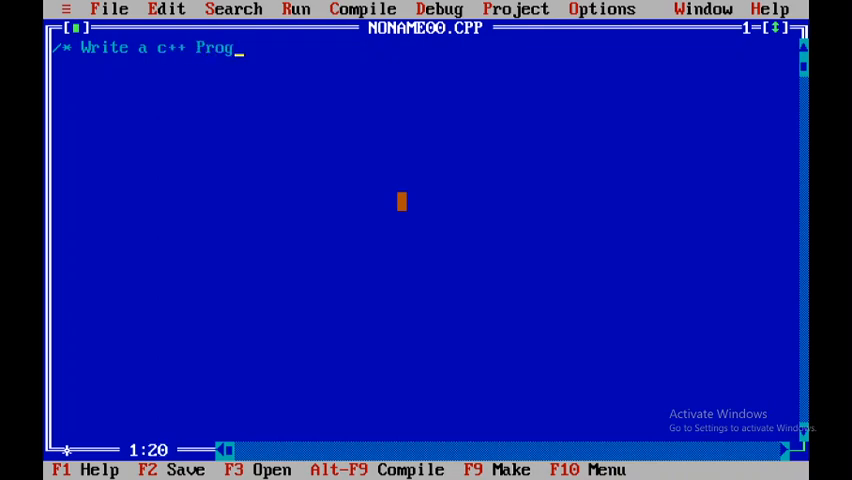
type("ram to i")
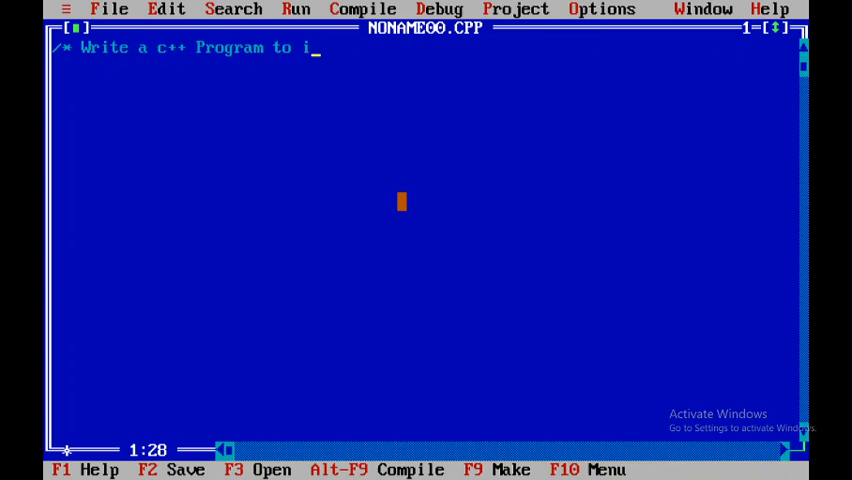
type("nterch")
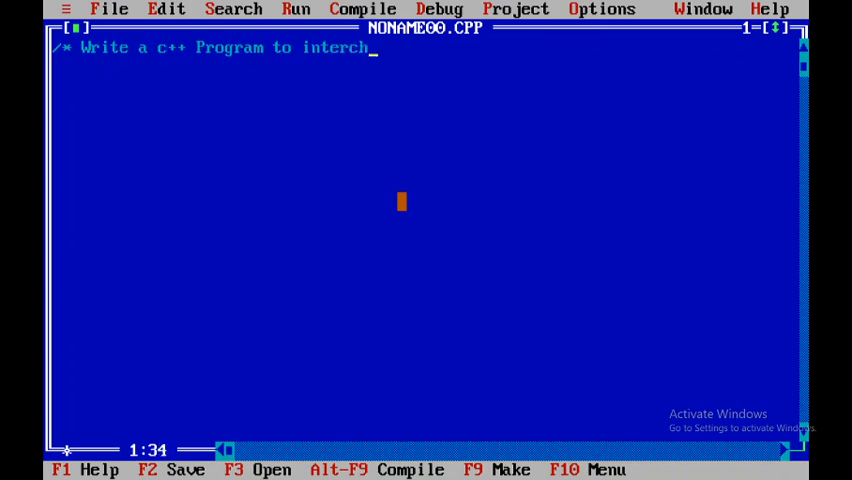
type("ange")
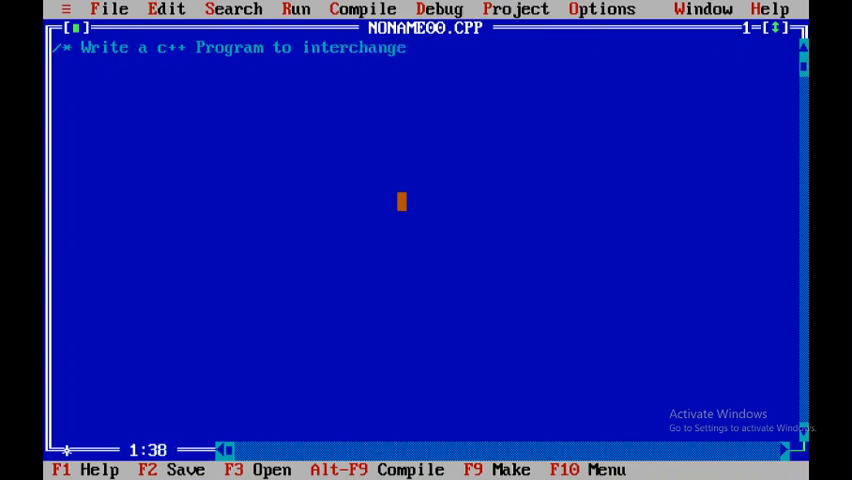
type("the val")
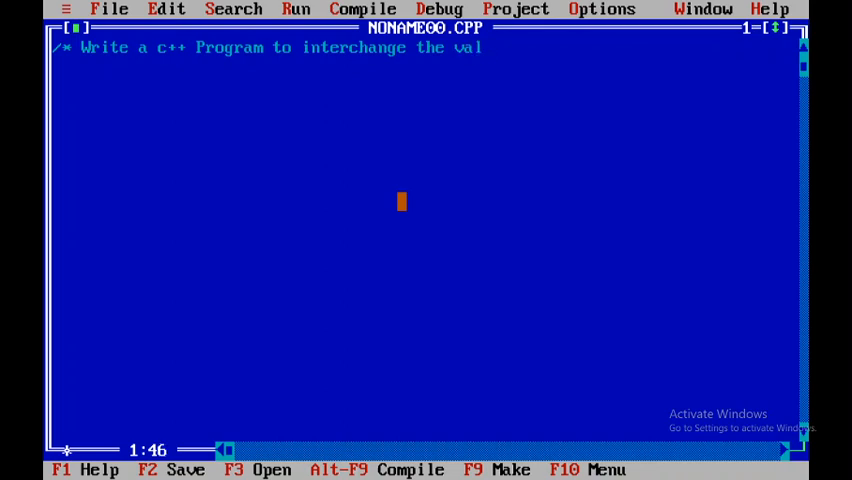
type("ues")
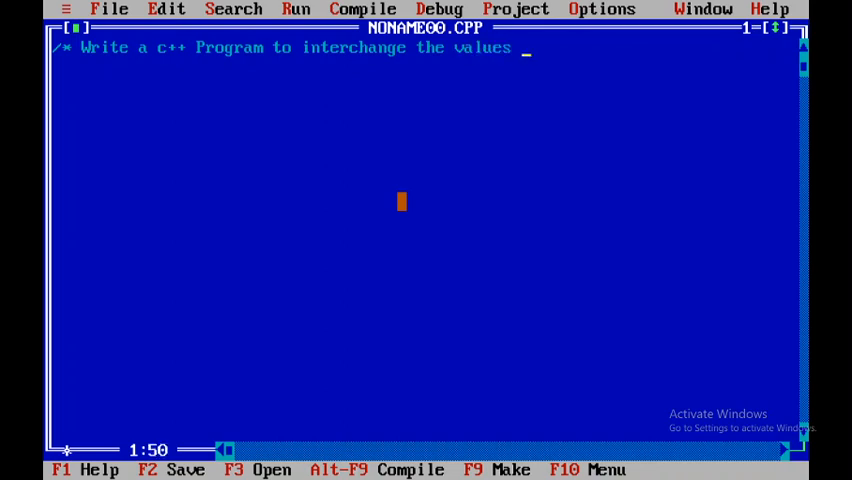
type("of t")
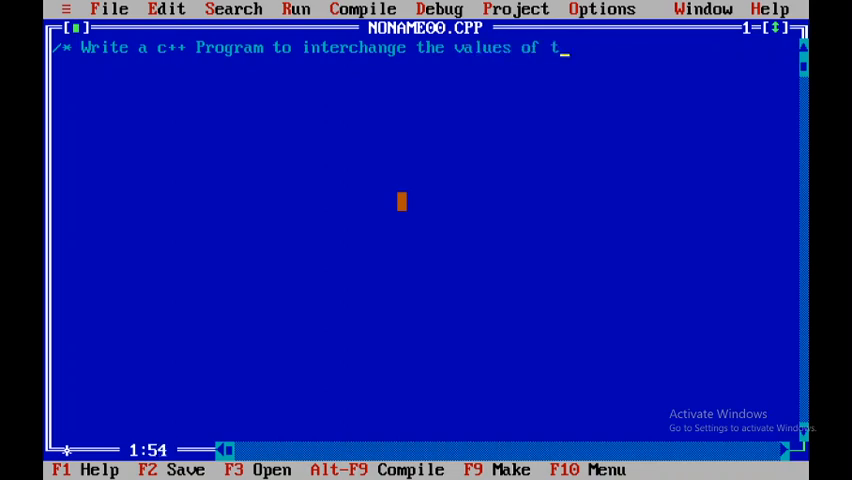
type("wo variabes")
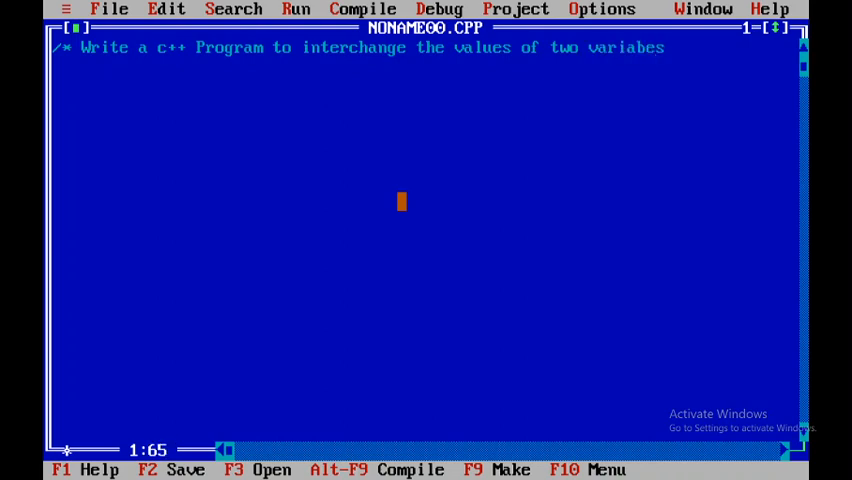
type("without")
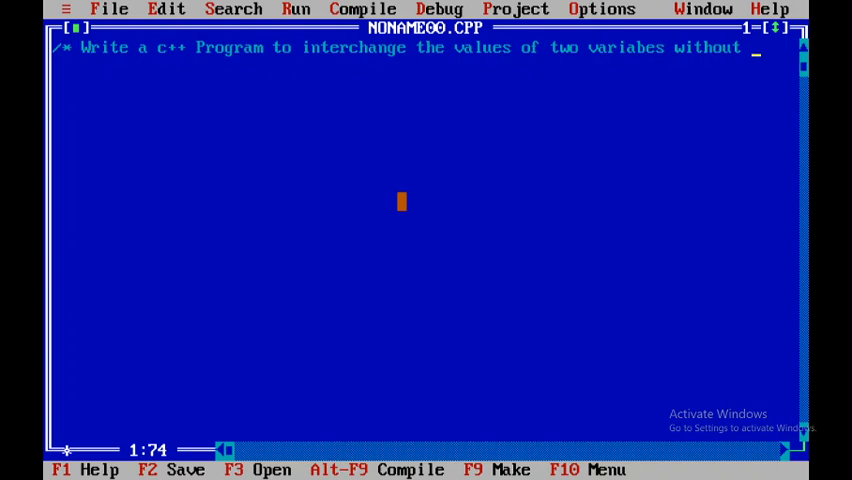
type("su")
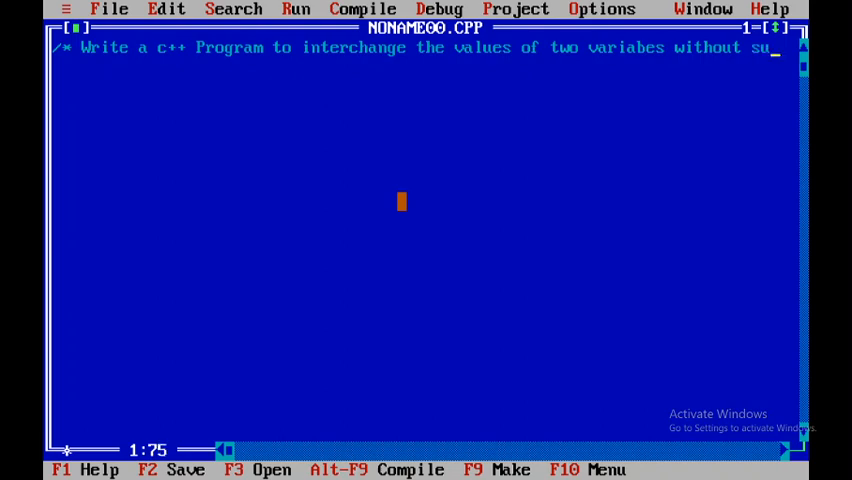
type("u")
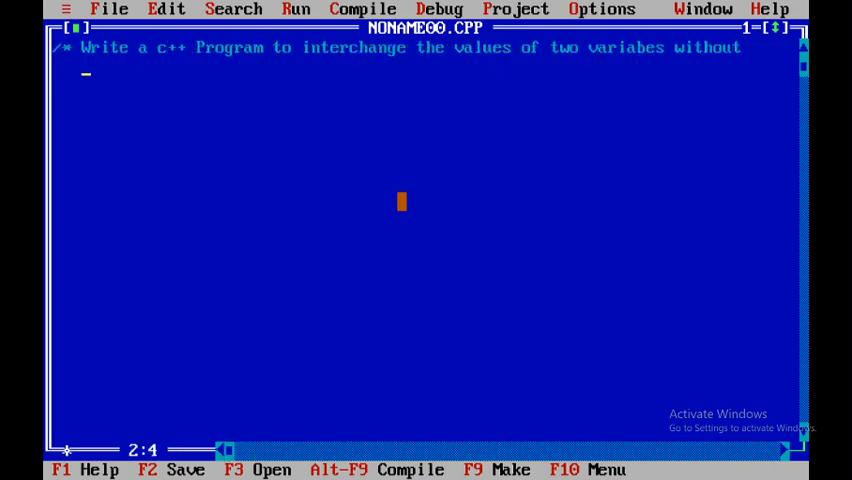
type("using")
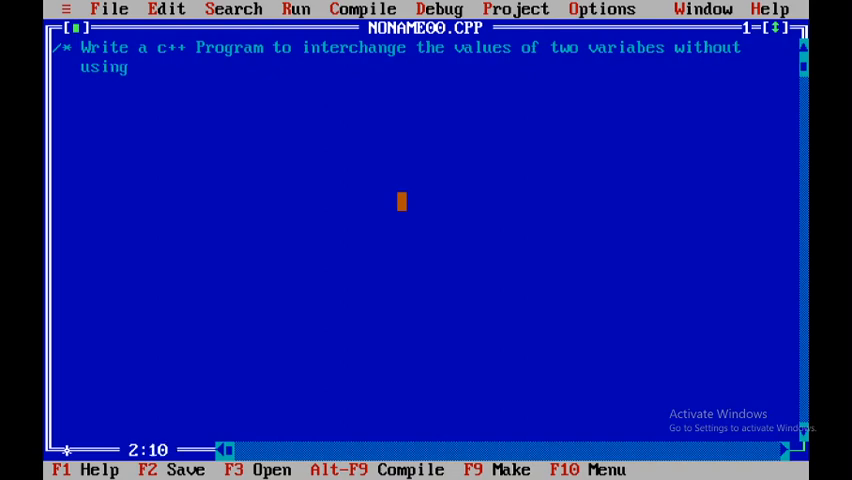
type("thir")
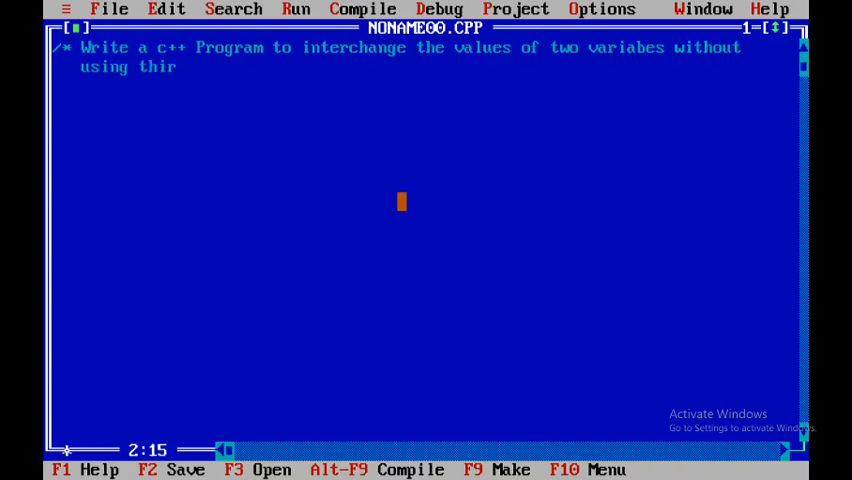
type("d p")
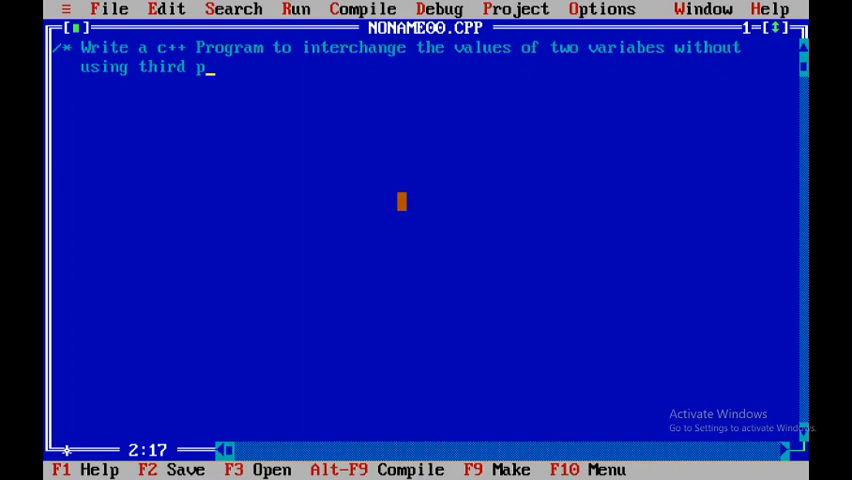
type("aria")
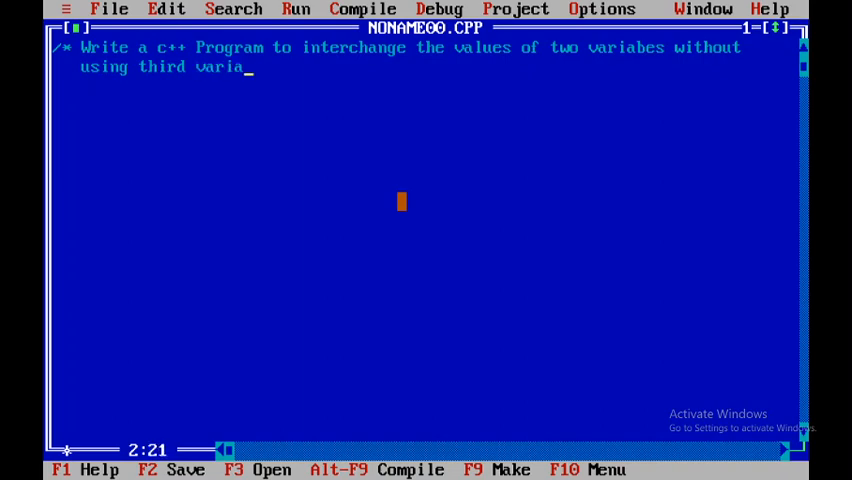
type("ble */")
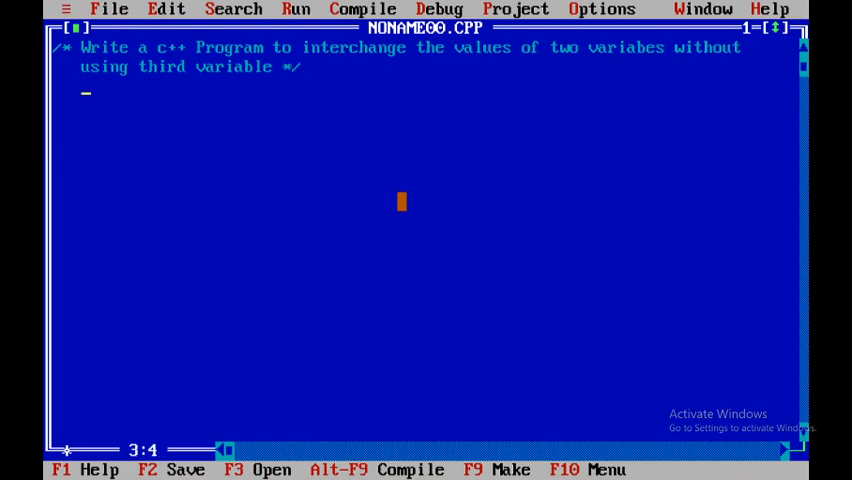
- Add #include<iostream.h> and #include<conio.h> lines, then begin the void main() header
key("Home")
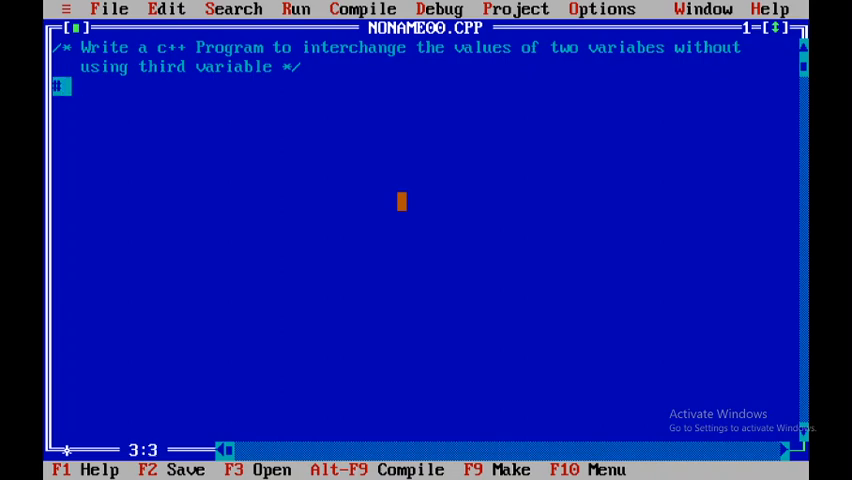
type("# include<")
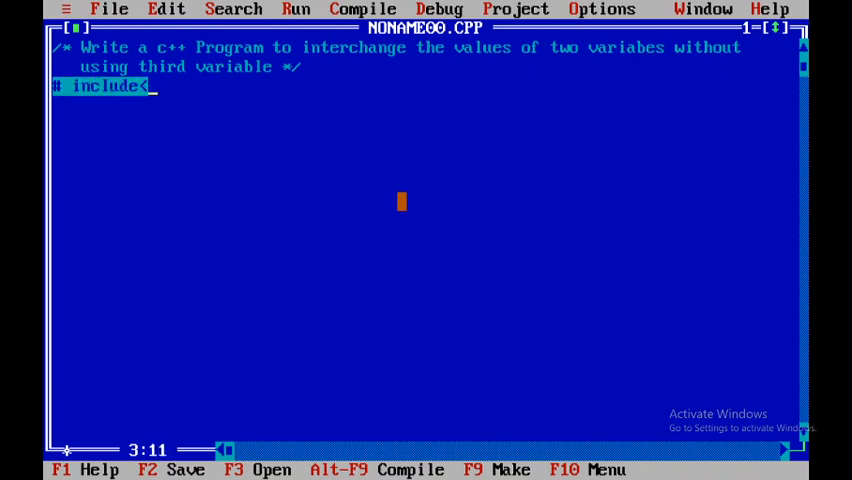
type("iostr")
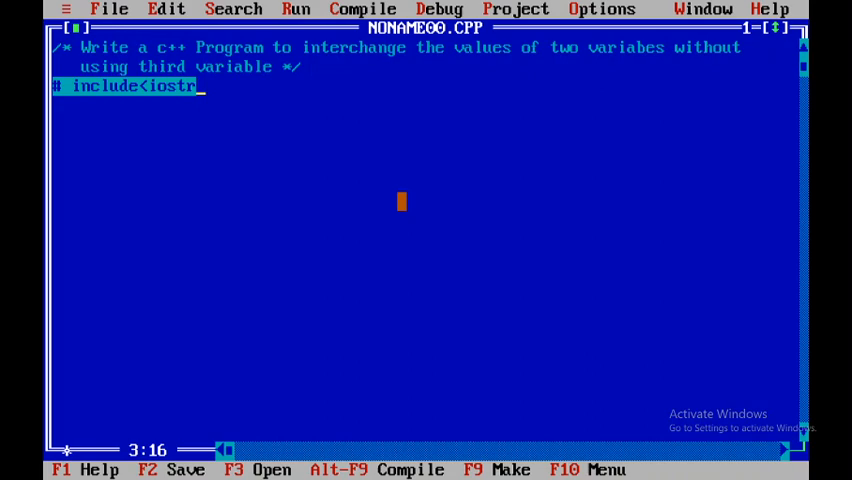
type("eam.")
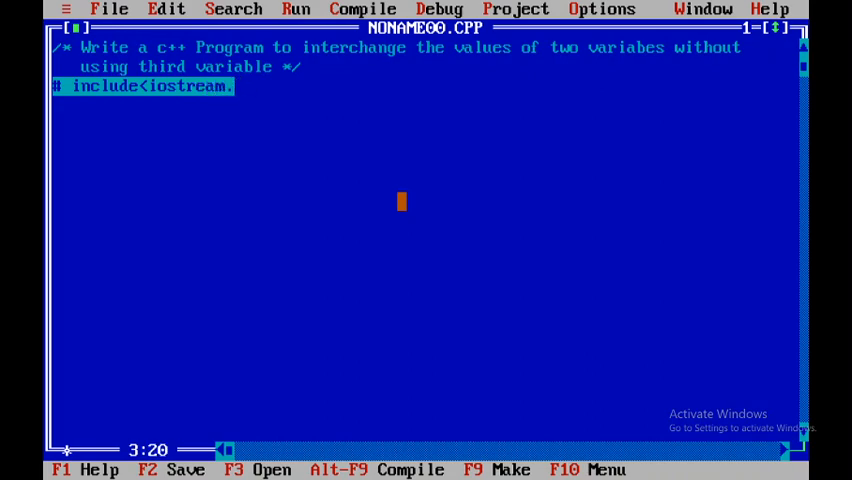
type("h>")
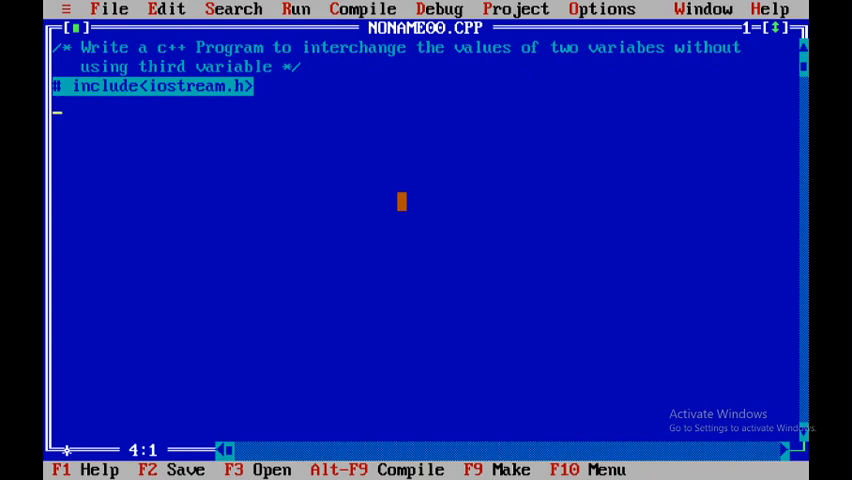
type("# inclu")
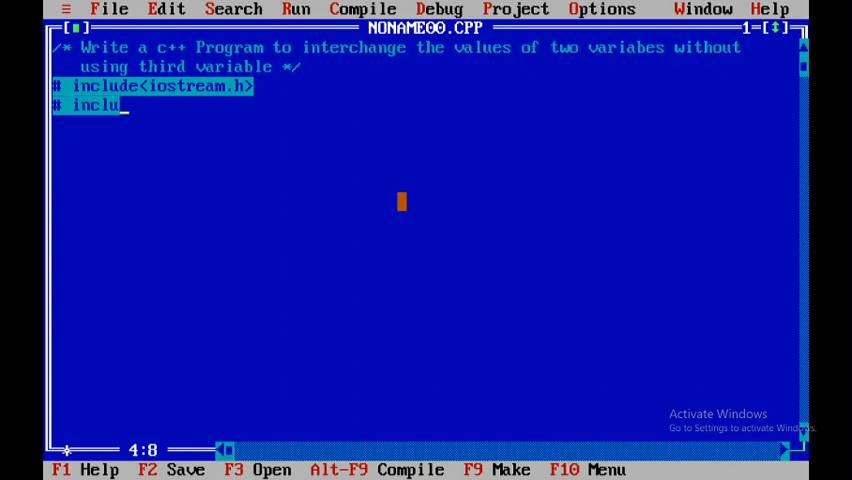
type("de<coni")
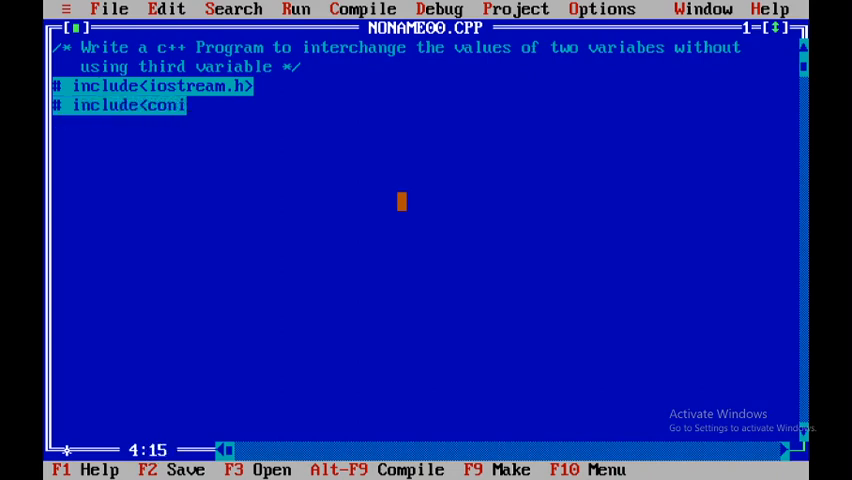
type("o.h")
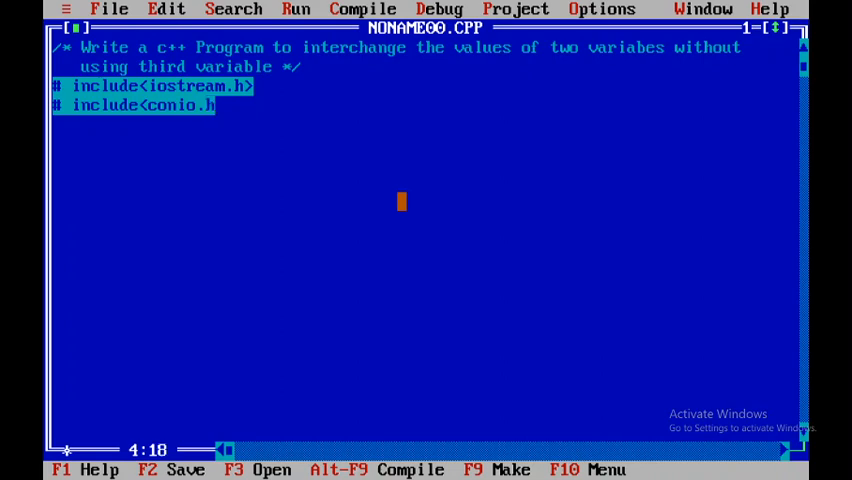
type("void main(")
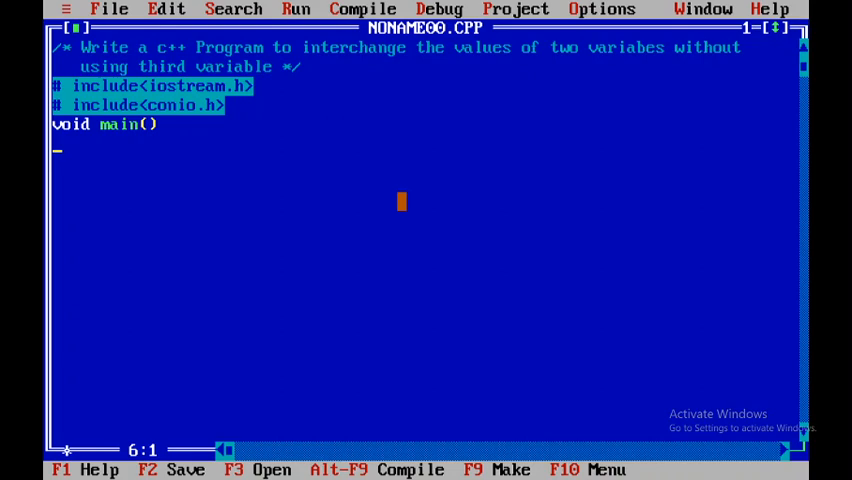
- Open main's body, declaring int a,b and calling clrscr()
type("{       int")
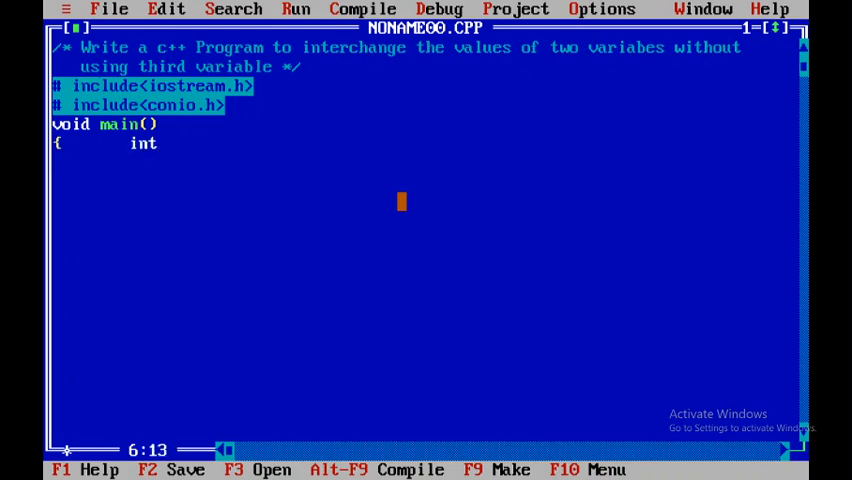
type("a")
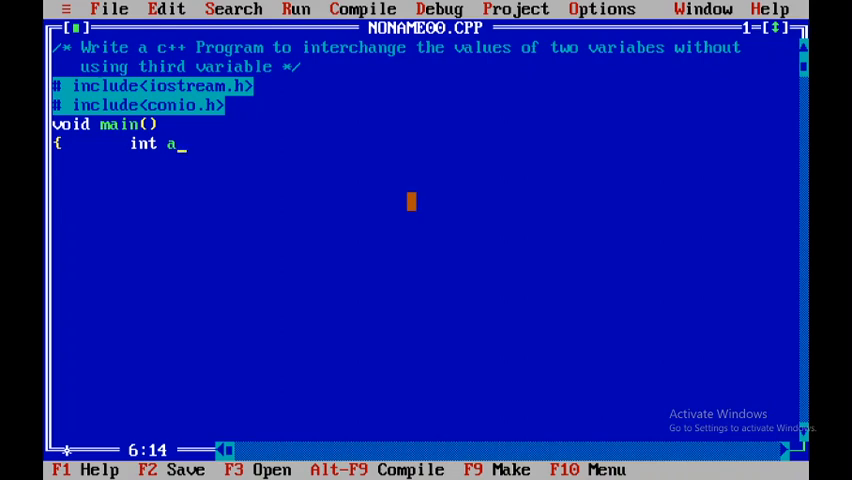
type(",b")
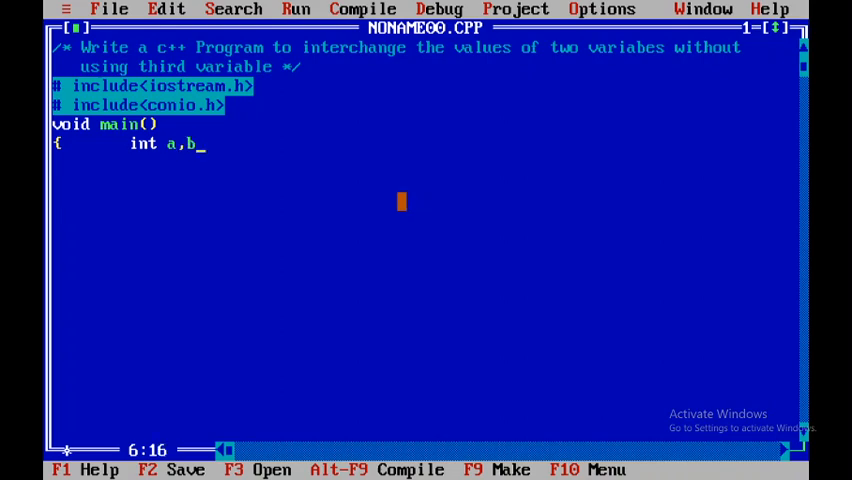
type(";")
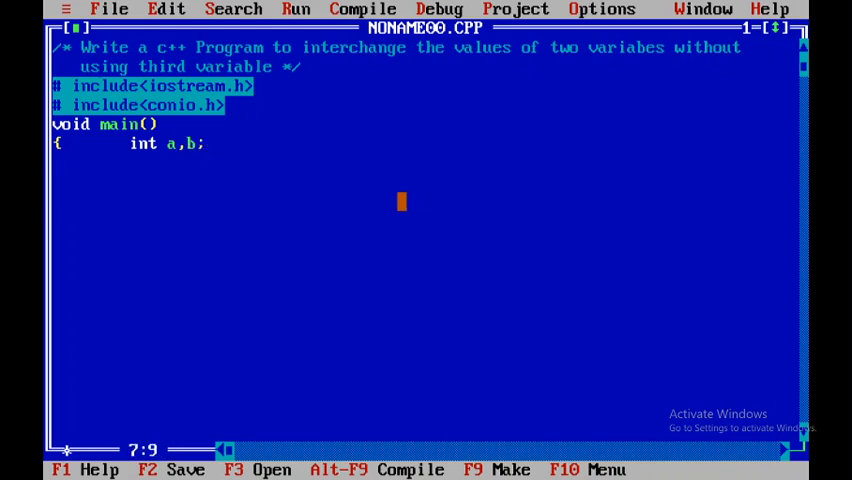
type("clr")
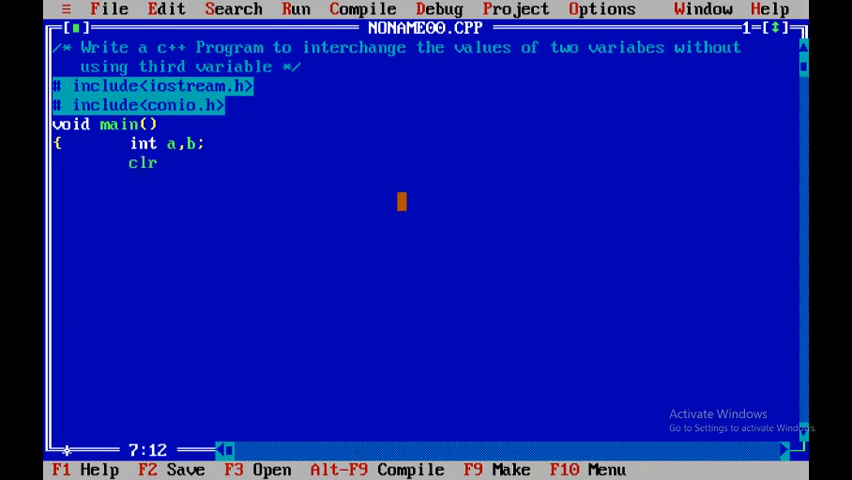
type("scr(")
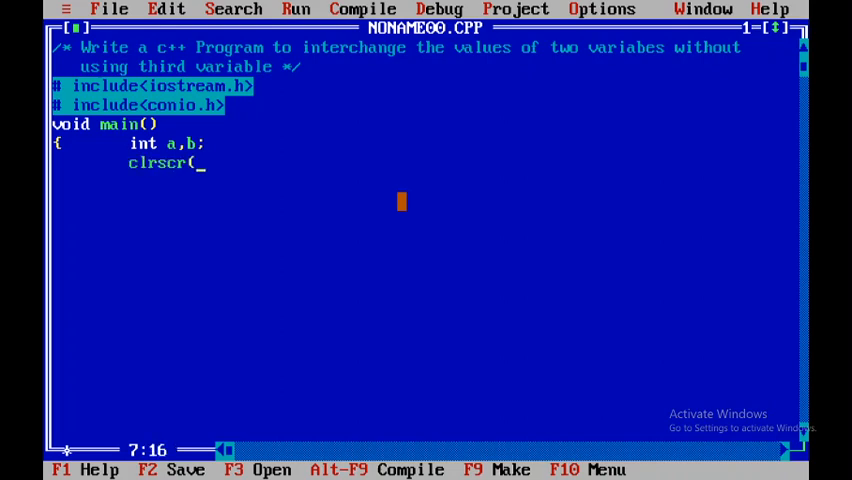
type(");")
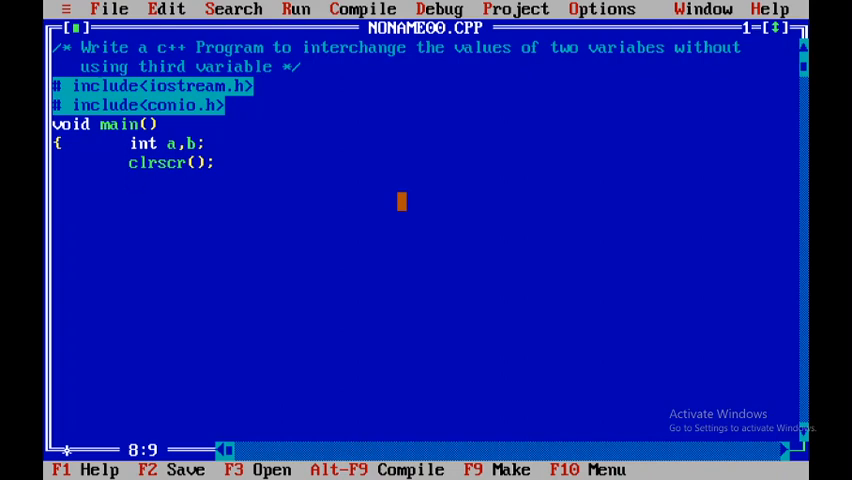
- Add the 'Enter the values for A and B' prompt and cin reading a and b
type("cout")
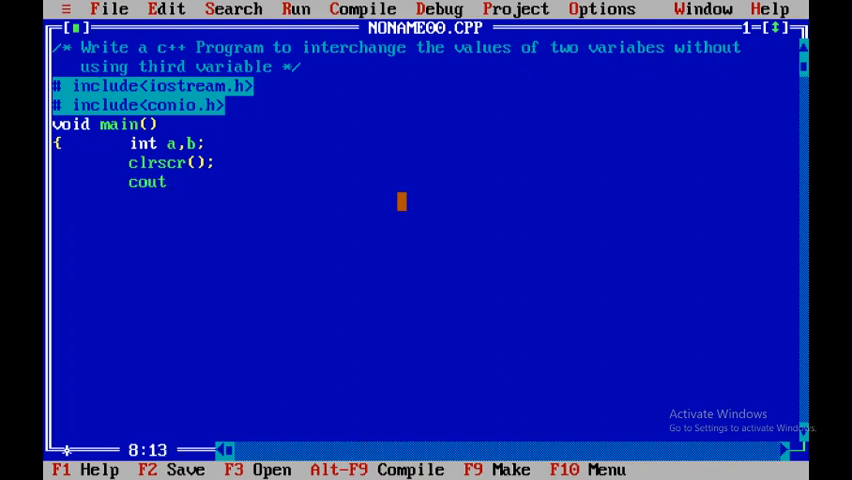
type("<<\"En")
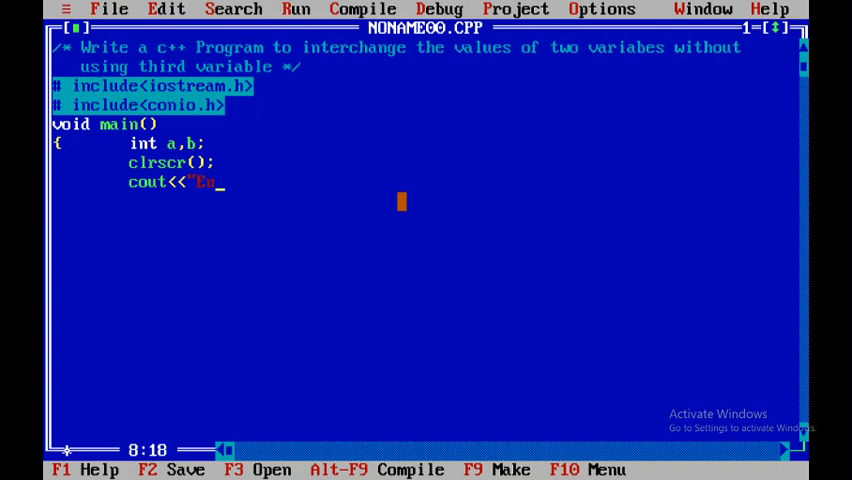
type("nter the val")
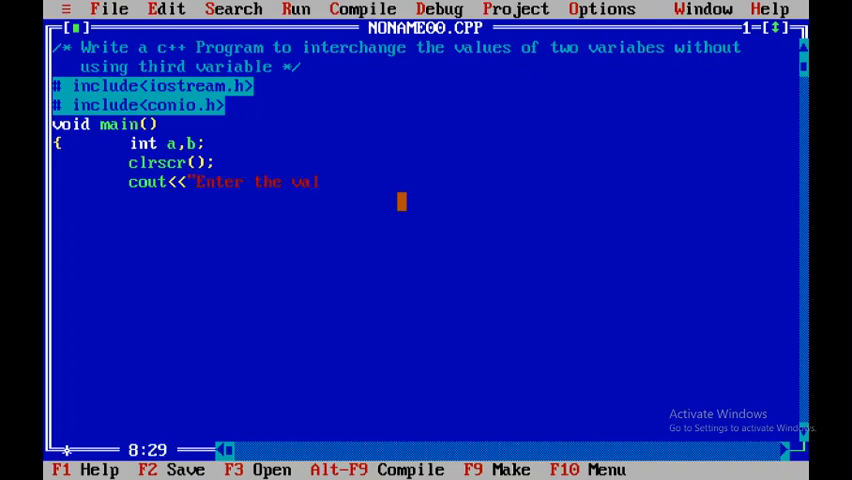
type("ues for")
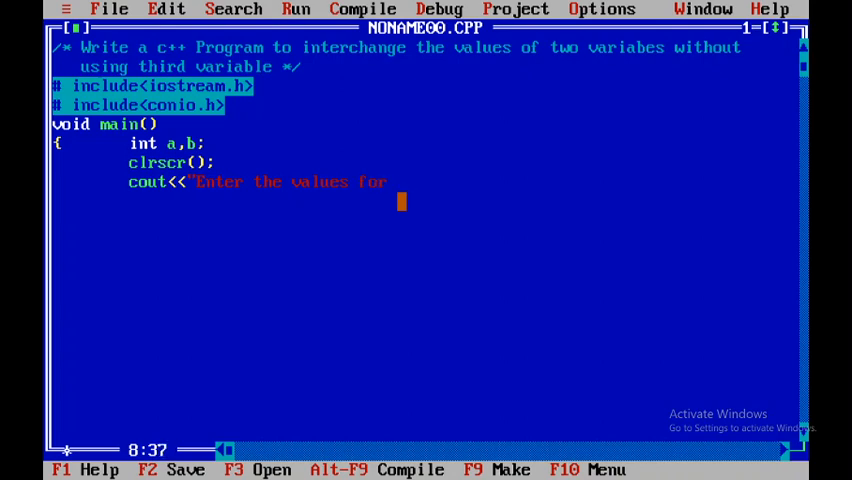
type("A and B")
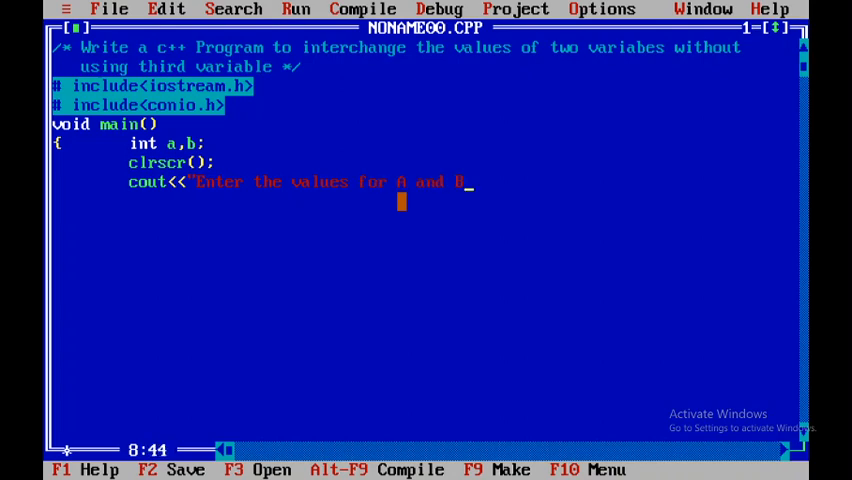
type("\";")
left_click(426, 201)
type("cin")
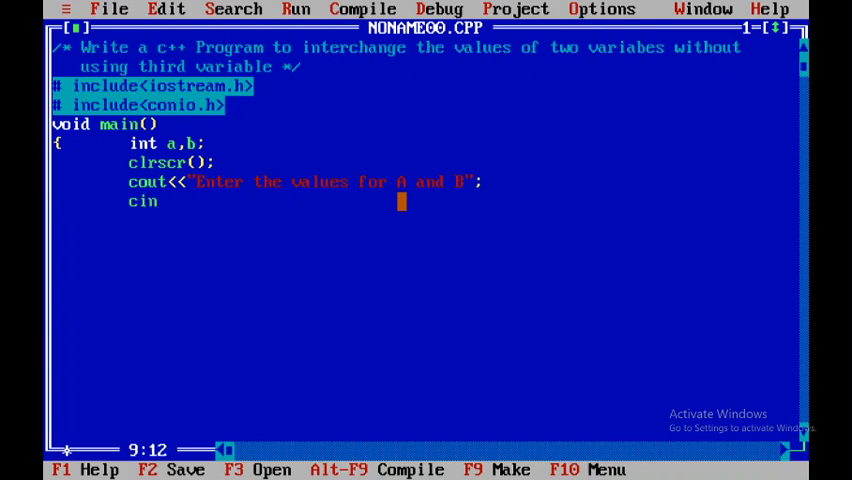
type(">>a>>b;")
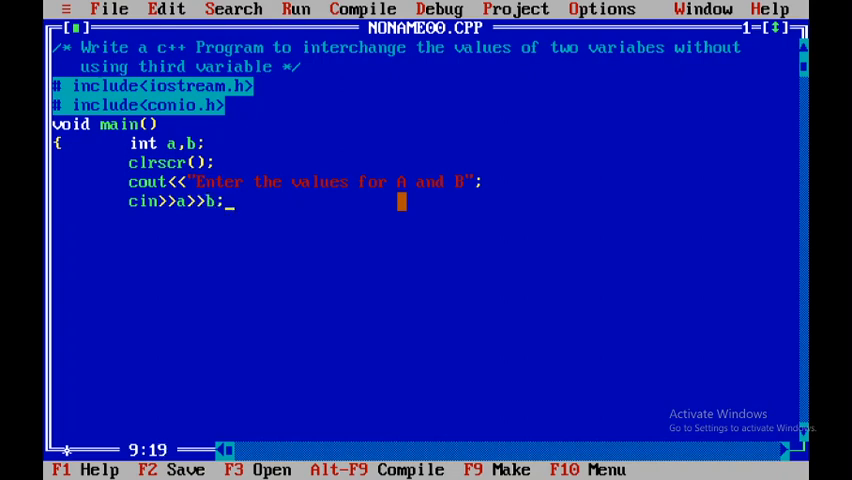
key("Return")
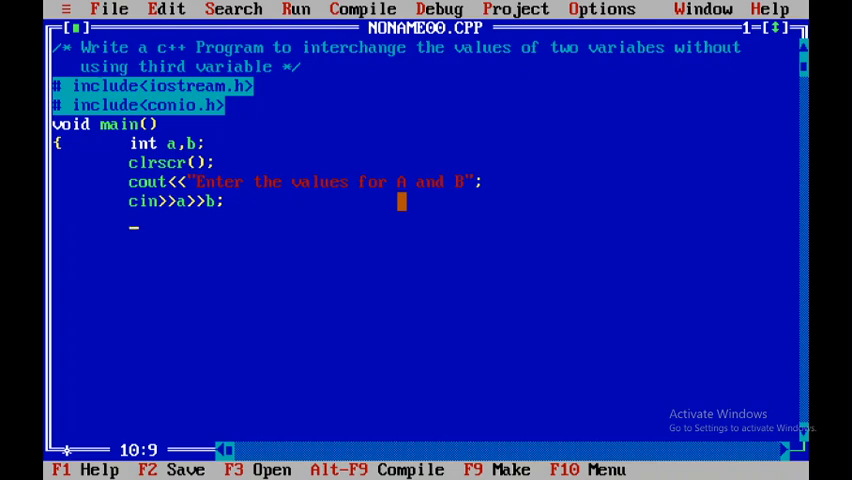
- Write cout<<"Before Interchange: a="<<a<<"and B="<<b<<endl; to print both values
type("cout<<\"")
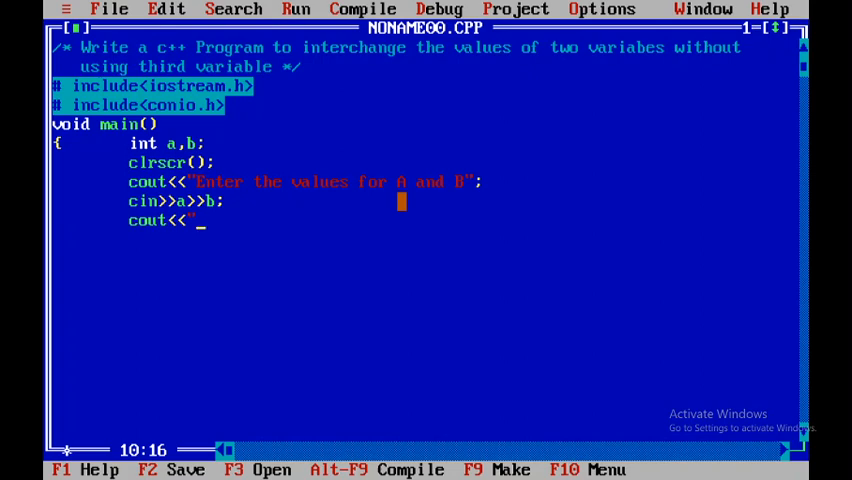
type("Before")
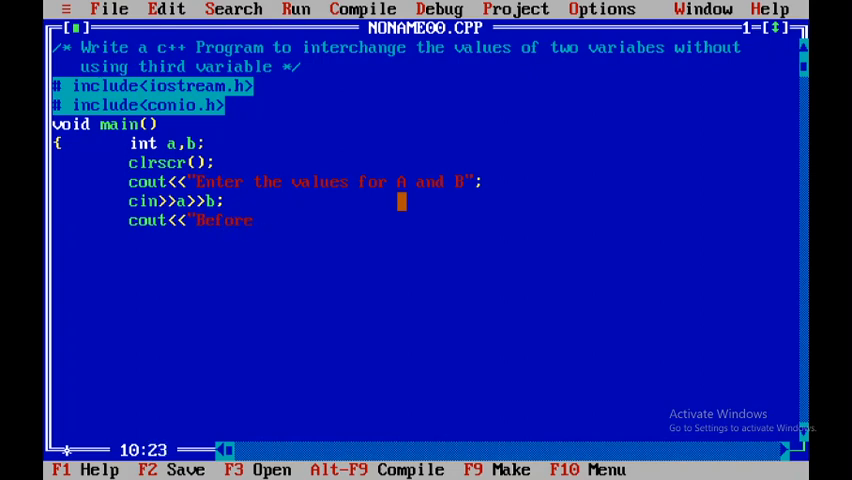
type("Interc")
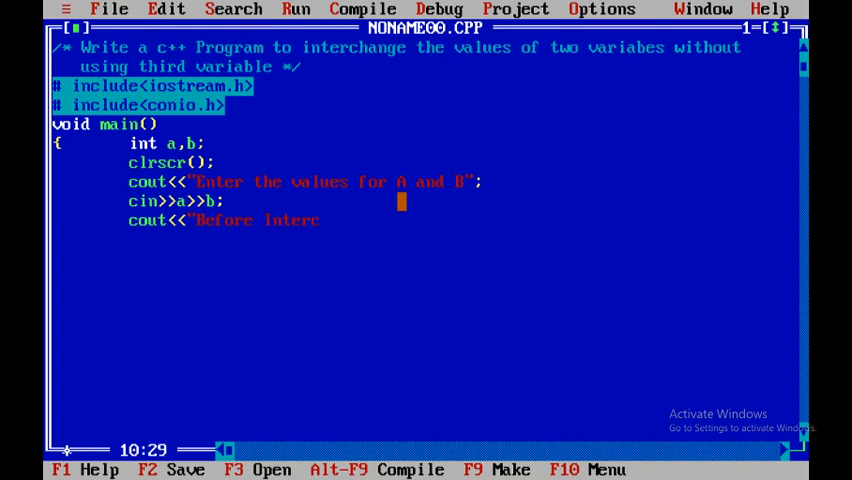
type("hange")
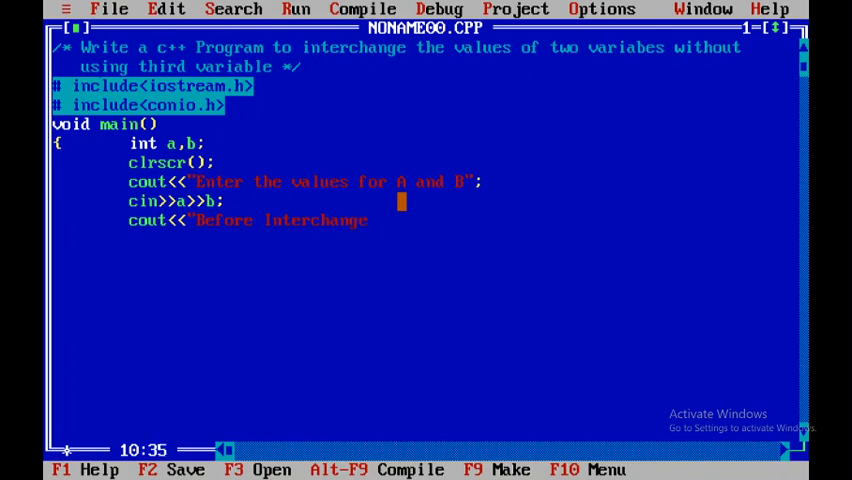
type(": a")
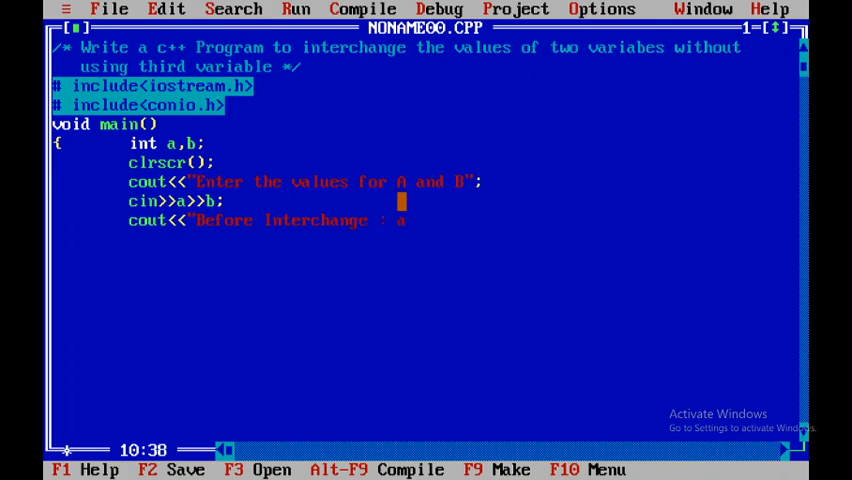
type("=")
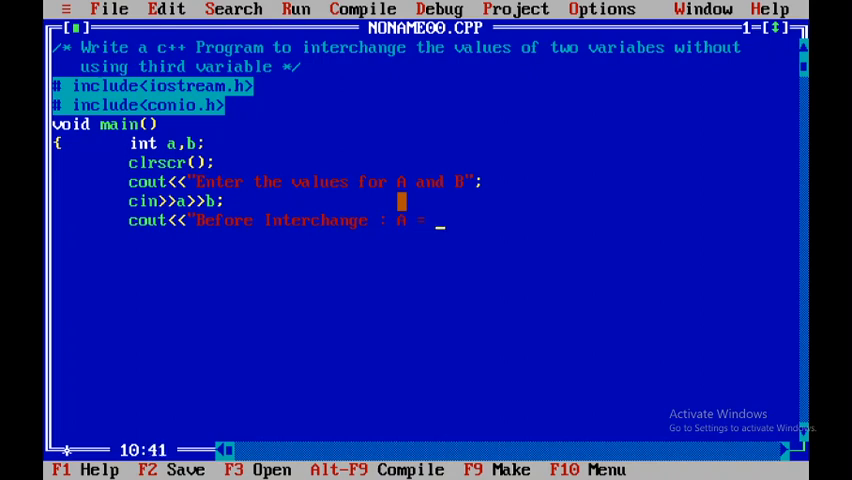
type("<")
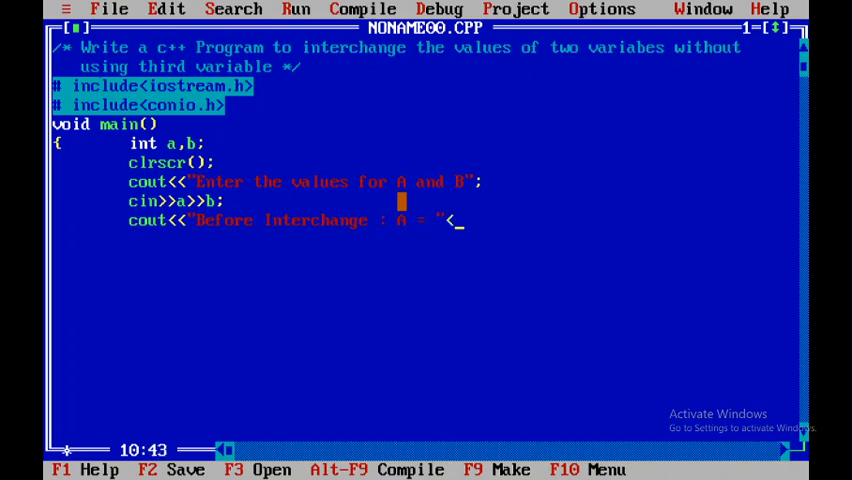
type("<a")
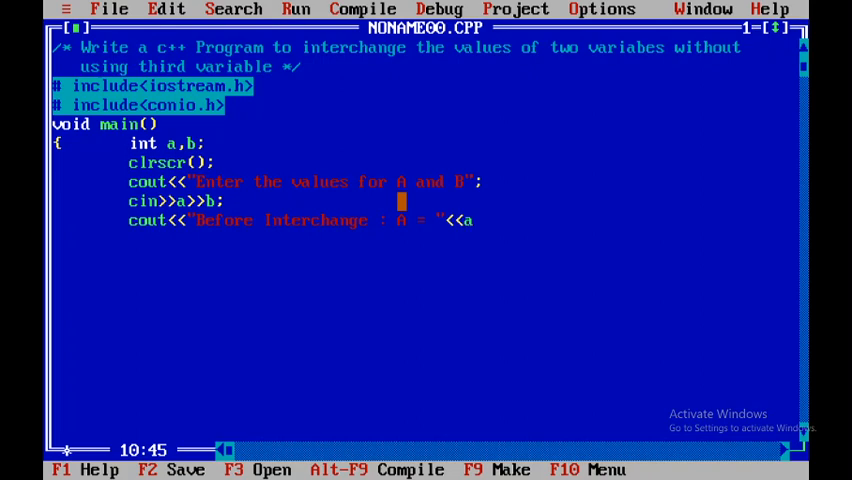
type("<<\"")
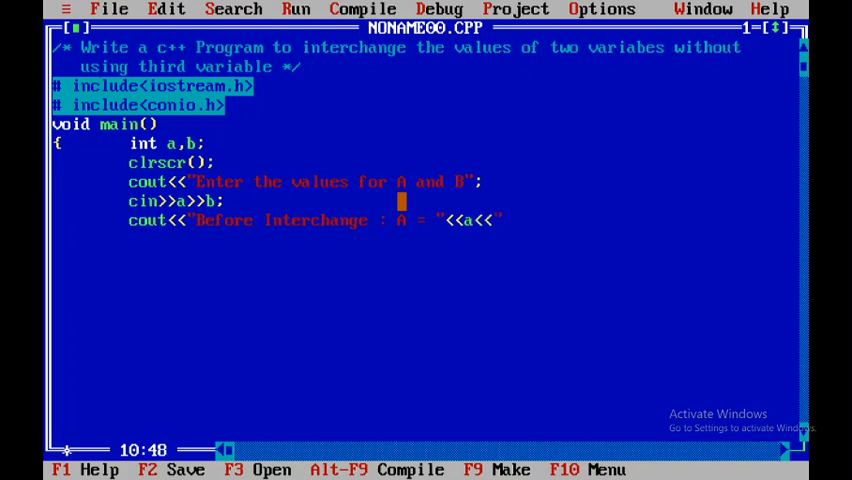
type("and")
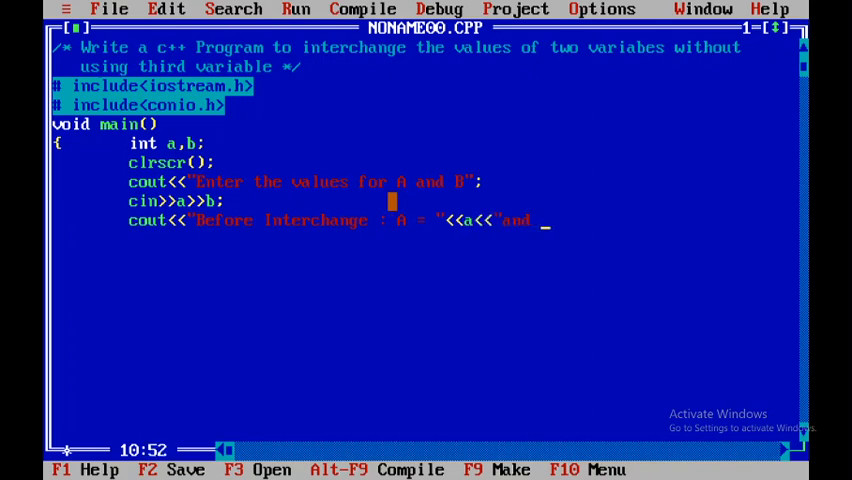
type("B")
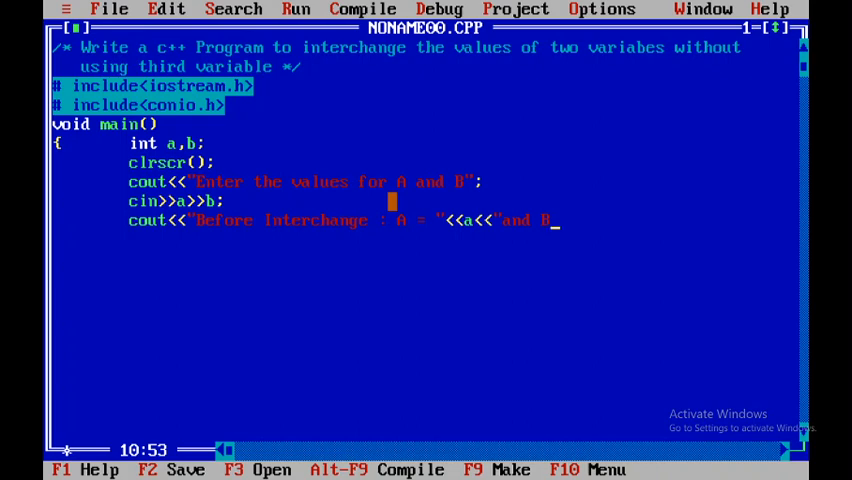
type("=\"")
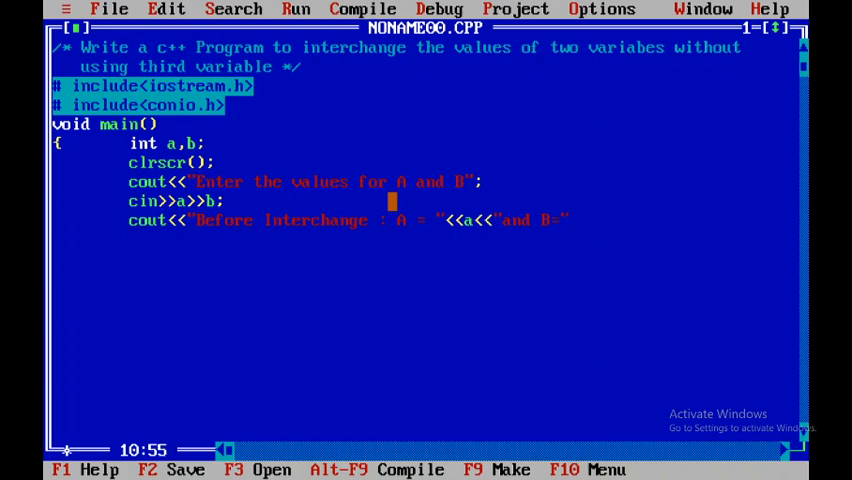
type("<<")
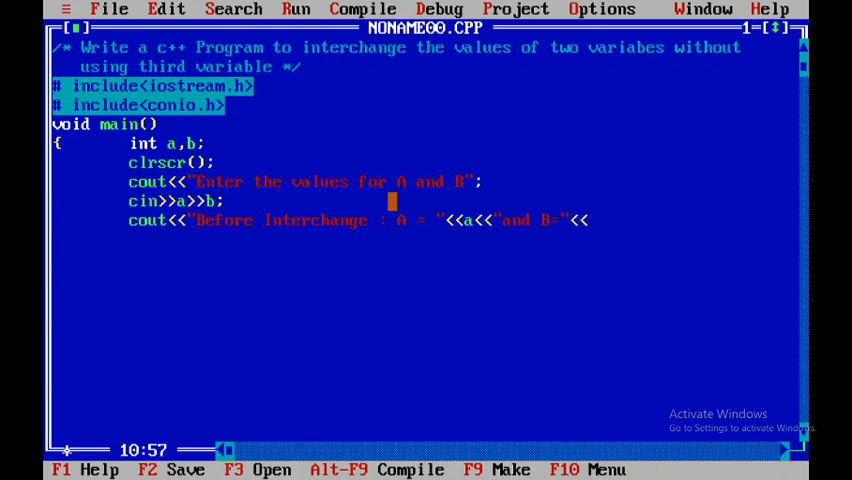
type("b")
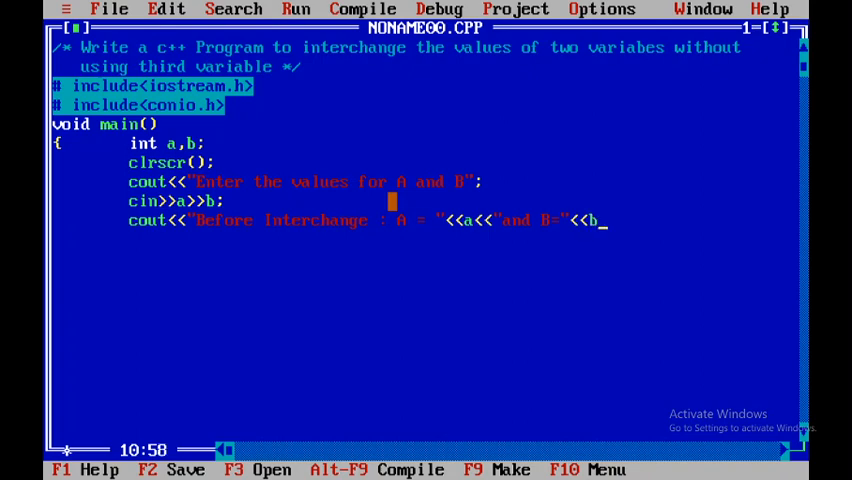
type("<<")
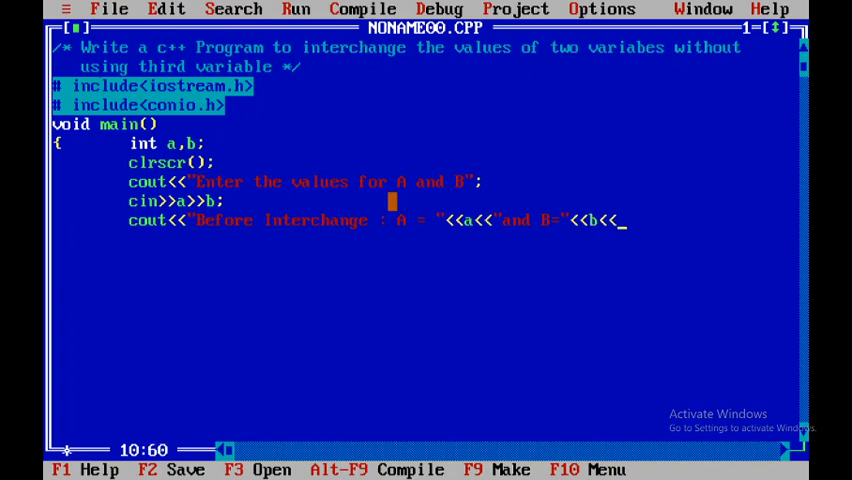
type("e")
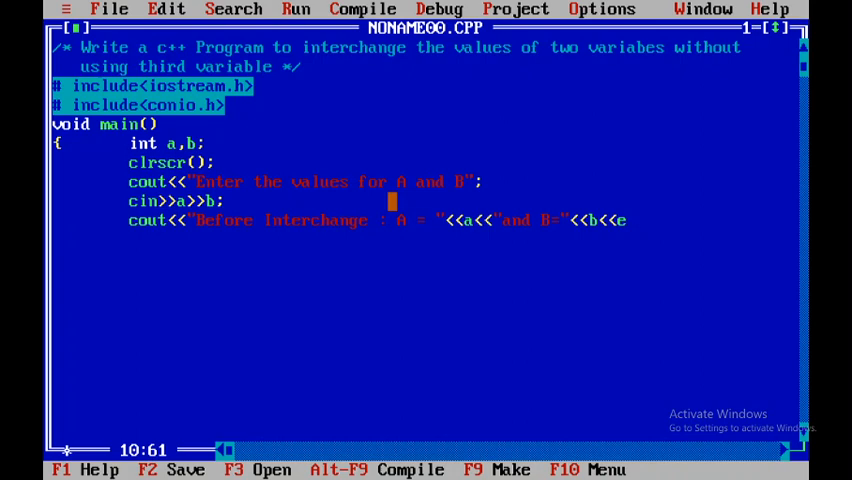
type("ndl;")
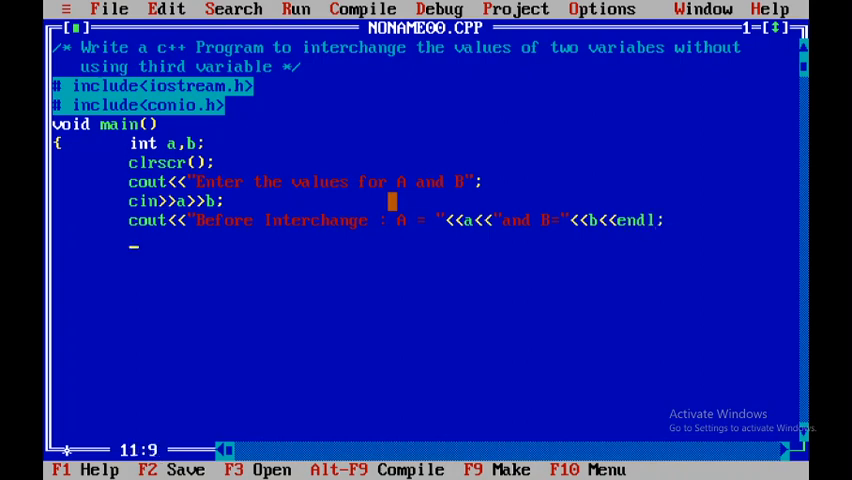
- Add the swap statements a = a + b; b = a - b; a = a - b; on separate lines
type("a")
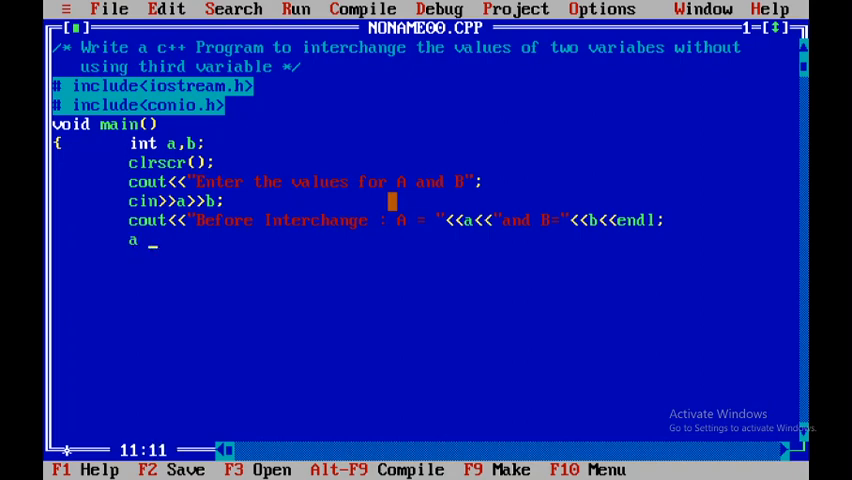
type("= a +")
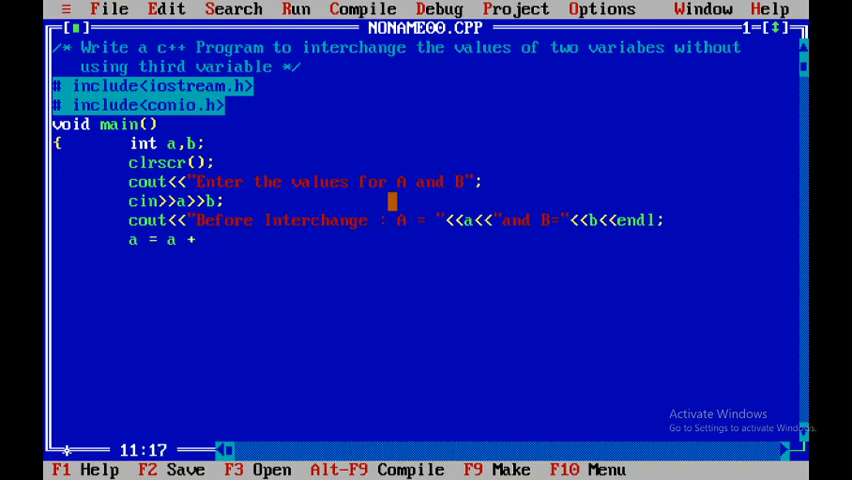
type("b")
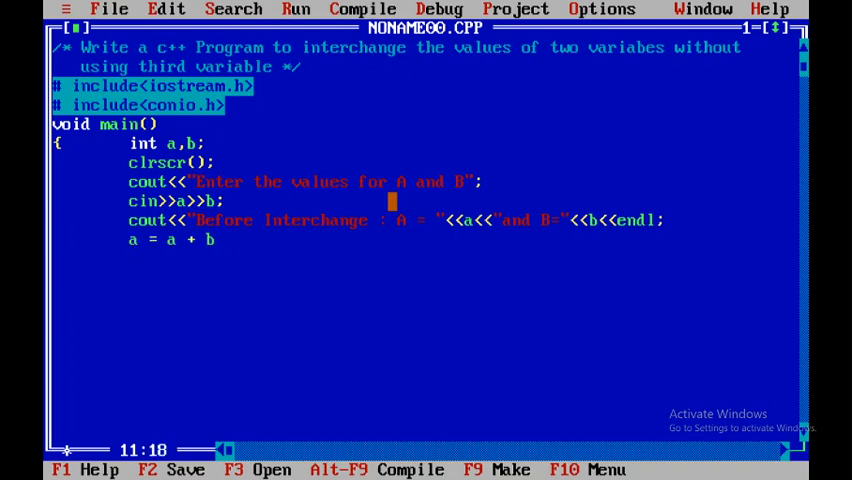
key("Enter")
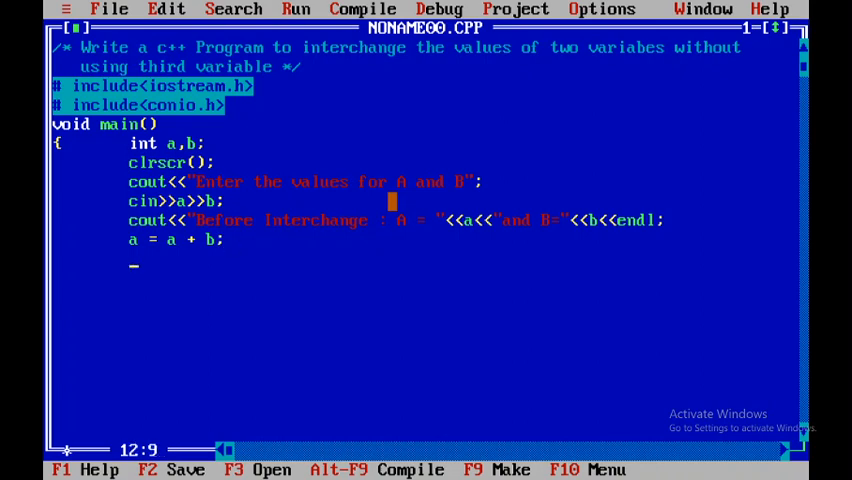
type("b =")
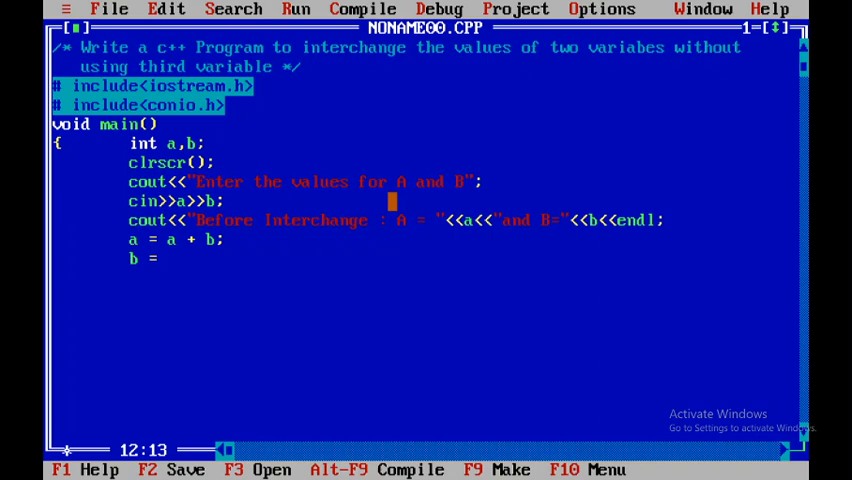
type("a - b;")
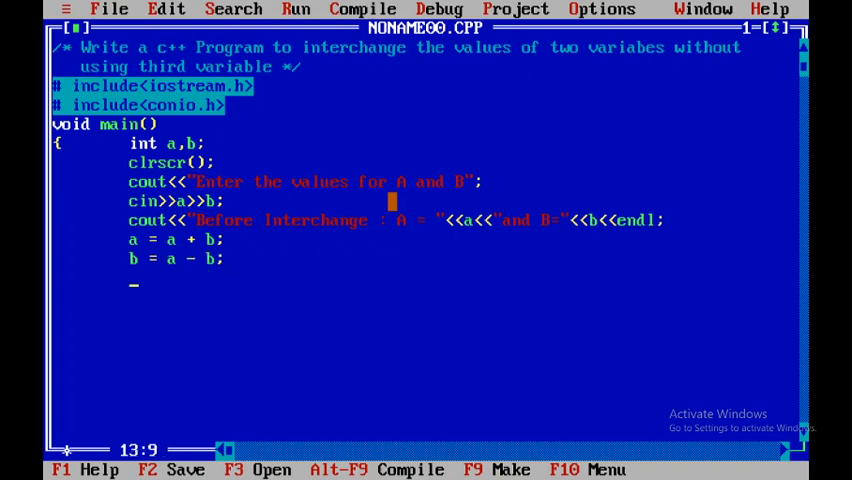
type("a = a - b;")
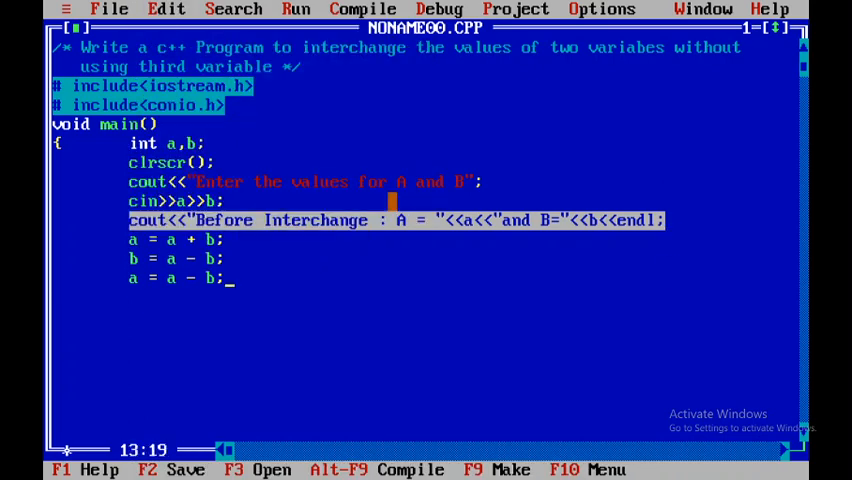
- Copy the output line as an 'After Interchange' line and add getch(); to finish main
left_click(166, 9)
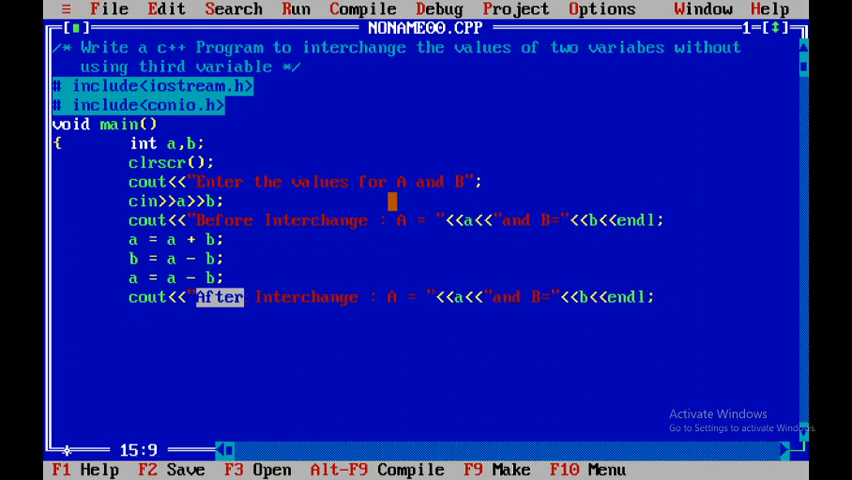
key("Return")
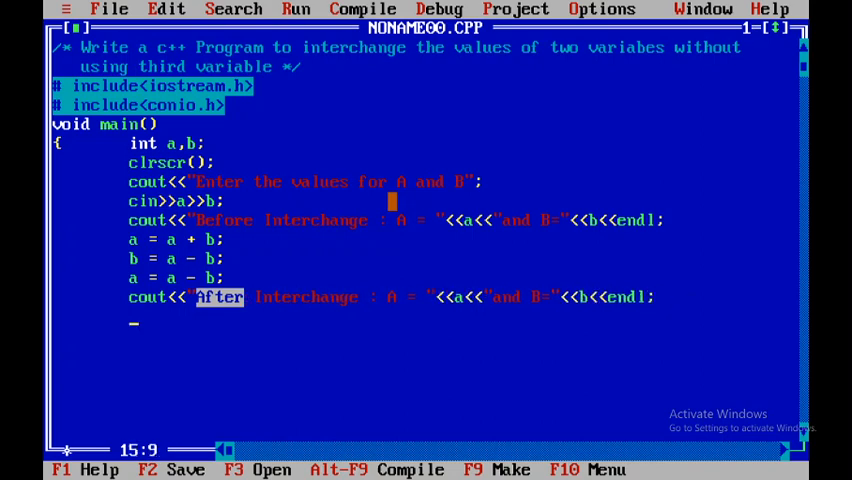
type("getch")
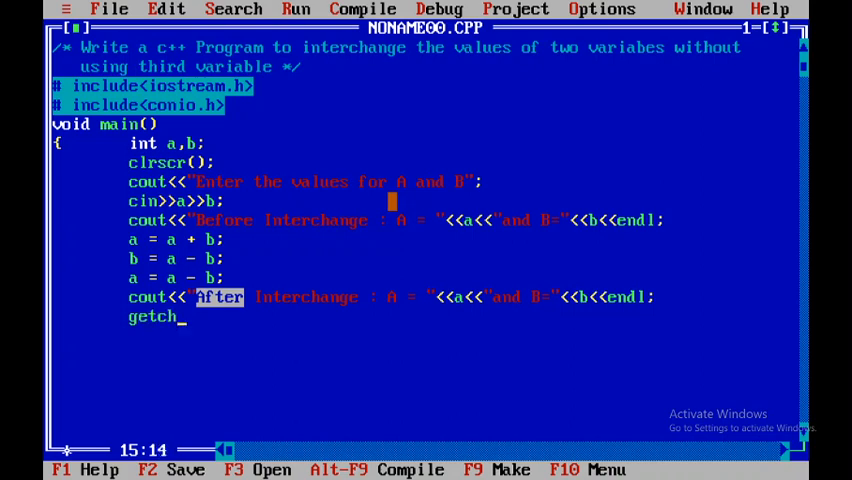
type("();")
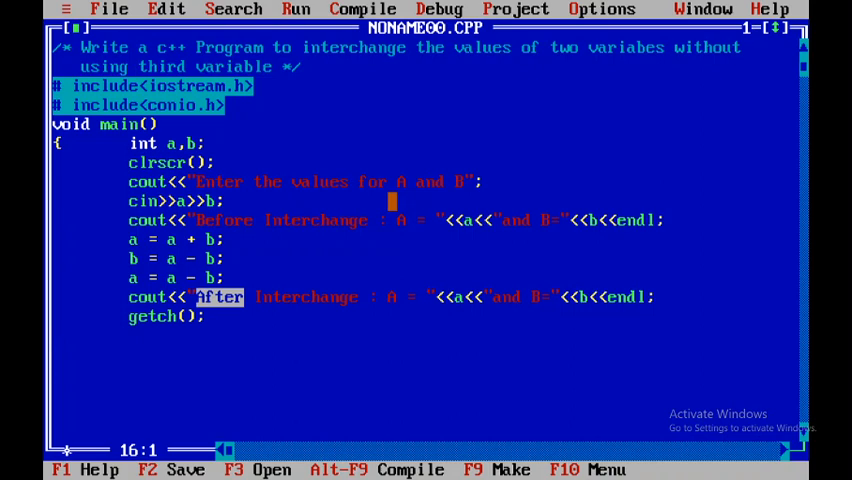
left_click(109, 9)
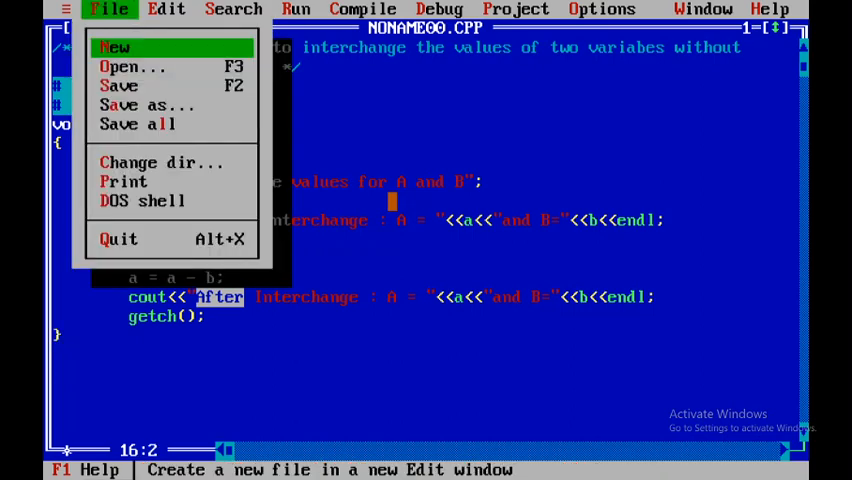
- Save the program as swap2, overwriting the existing SWAP2.CPP
left_click(140, 104)
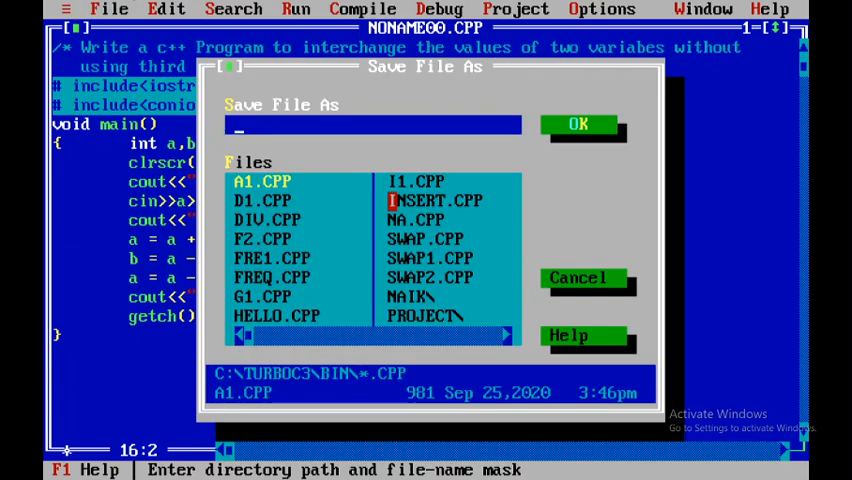
type("sawap2")
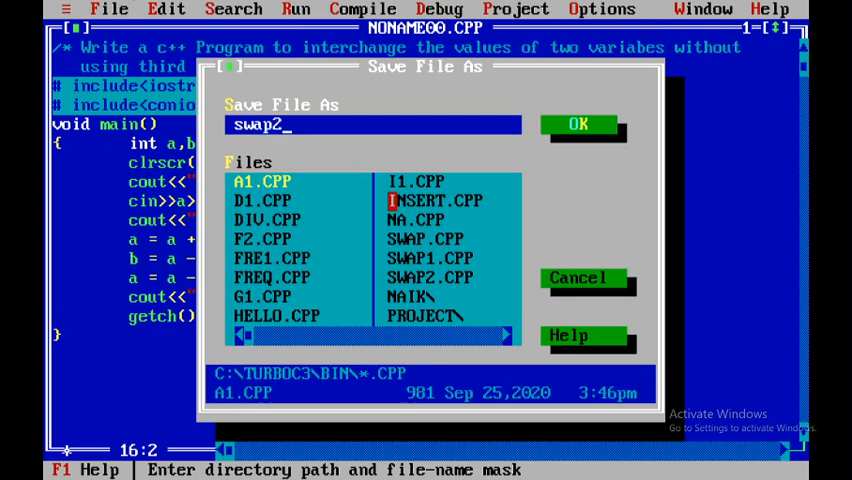
left_click(578, 123)
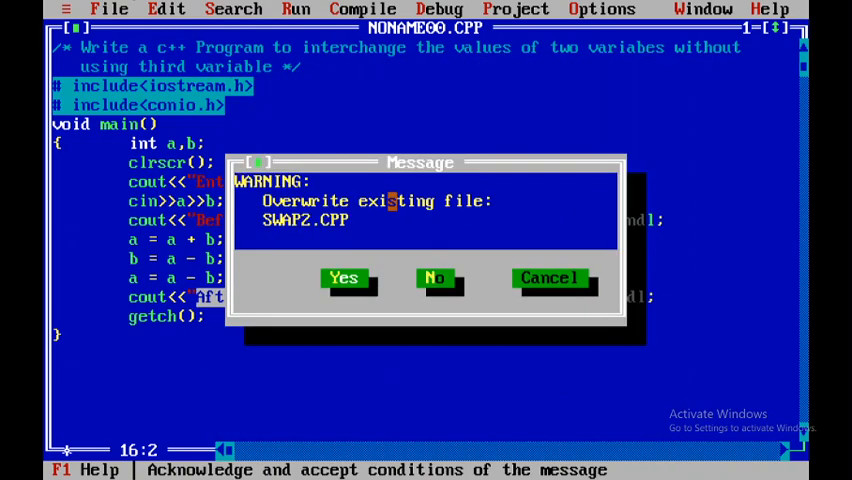
left_click(343, 277)
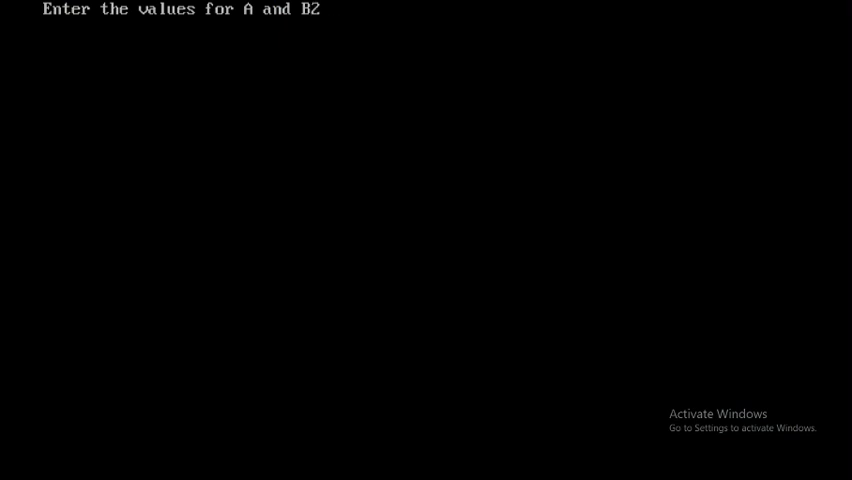
- Run the program with inputs 2 and 3, showing A=3 and B=2 after interchange
type("3")
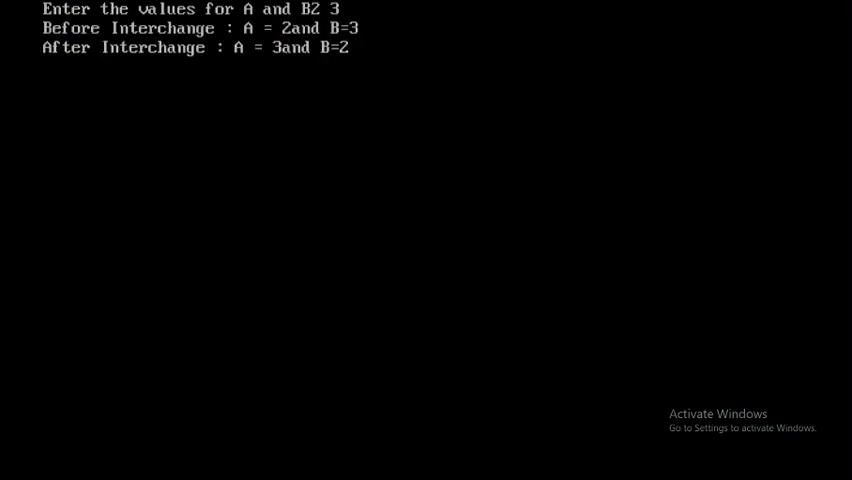